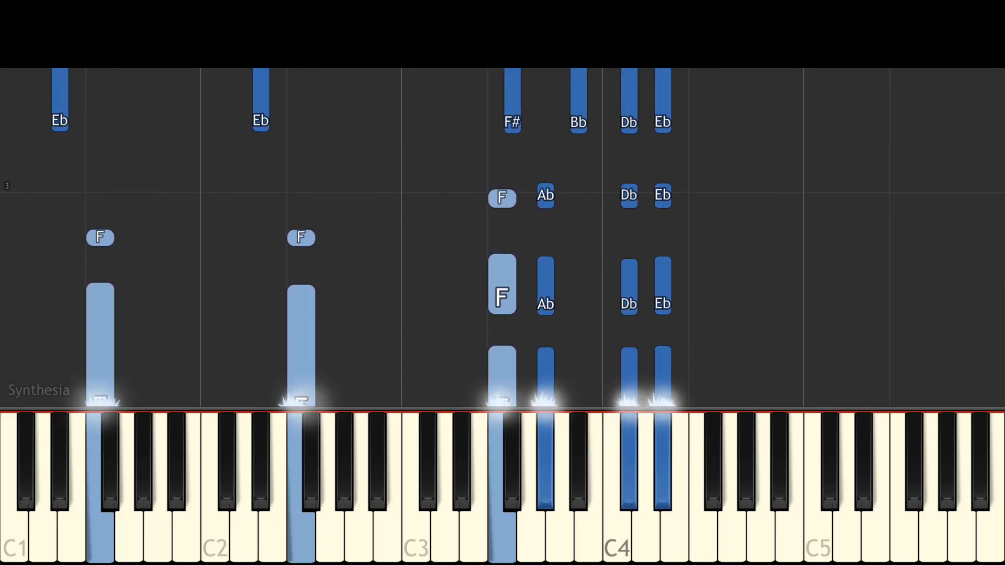
{"action": "scroll", "scroll_direction": "down", "scroll_amount": 3}
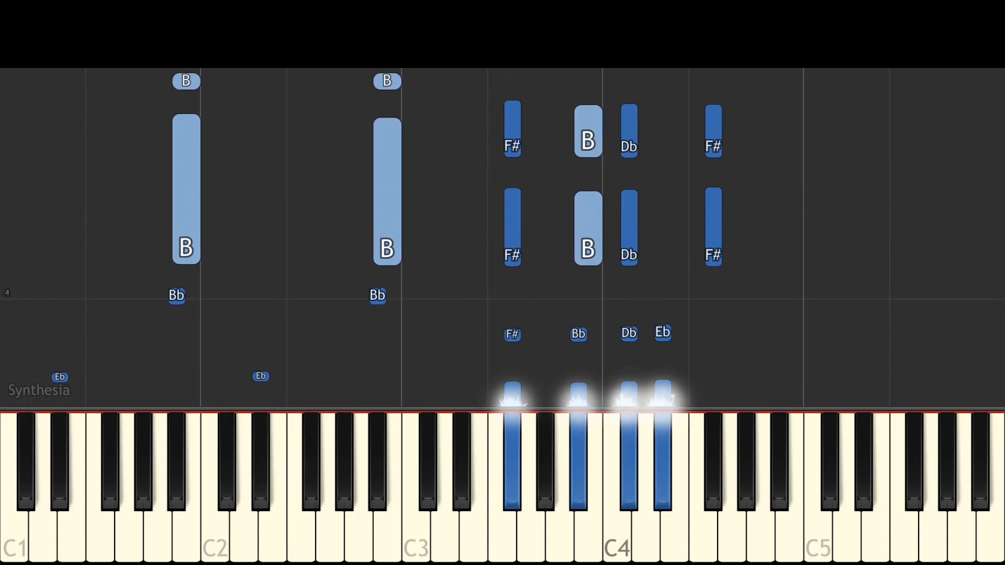
{"action": "scroll", "scroll_direction": "down", "scroll_amount": 3}
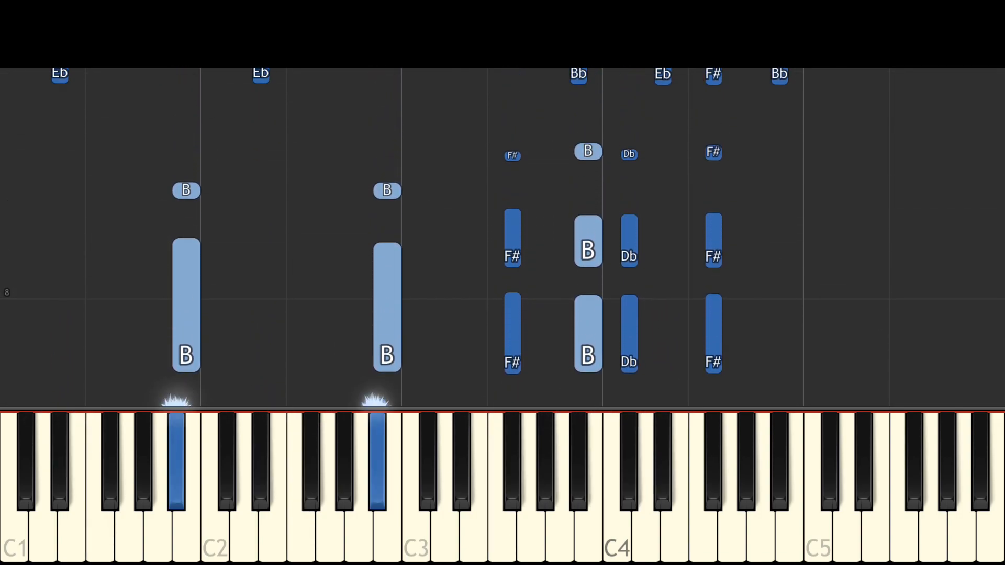
{"action": "scroll", "scroll_direction": "down", "scroll_amount": 3}
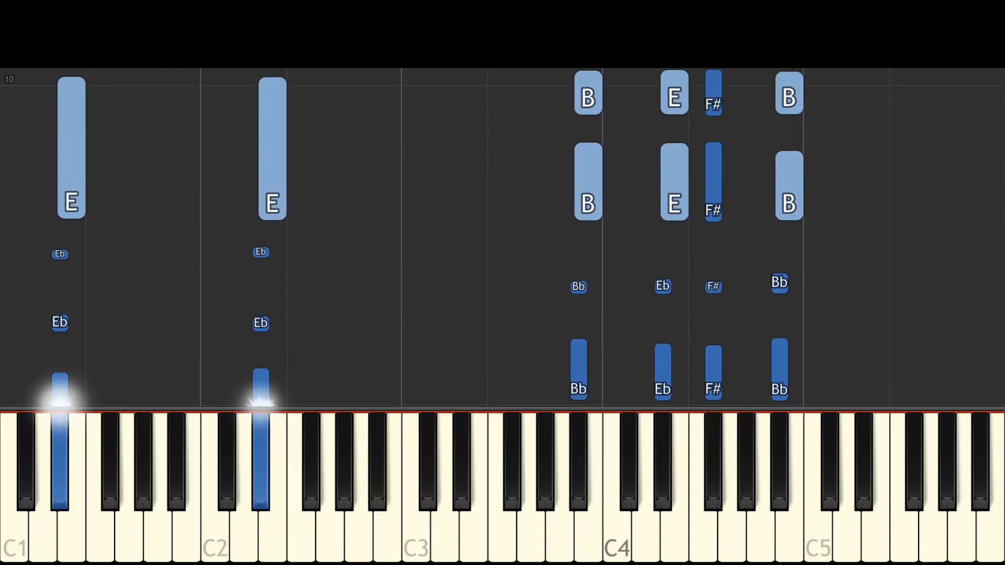
{"action": "scroll", "scroll_direction": "down", "scroll_amount": 3}
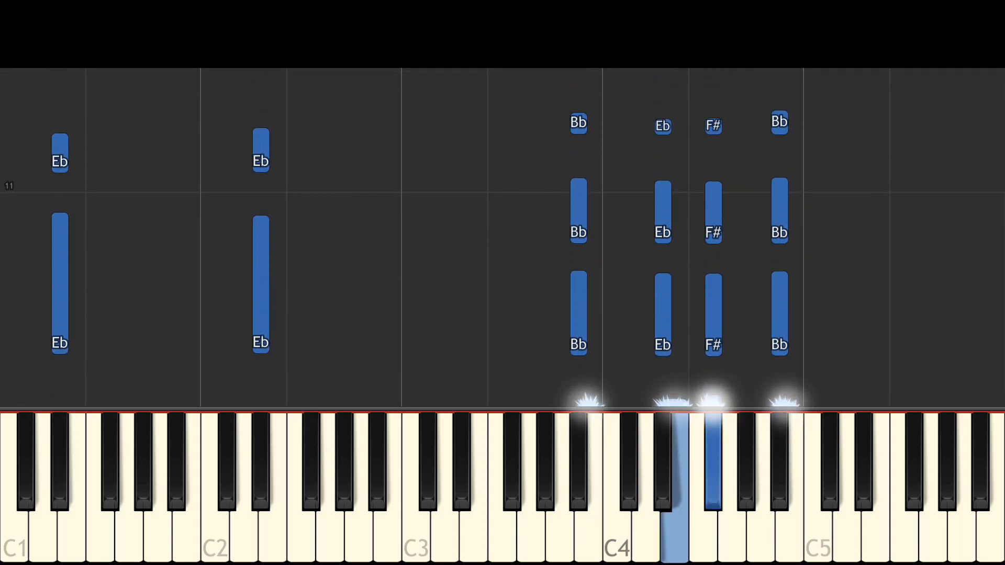
{"action": "scroll", "scroll_direction": "down", "scroll_amount": 3}
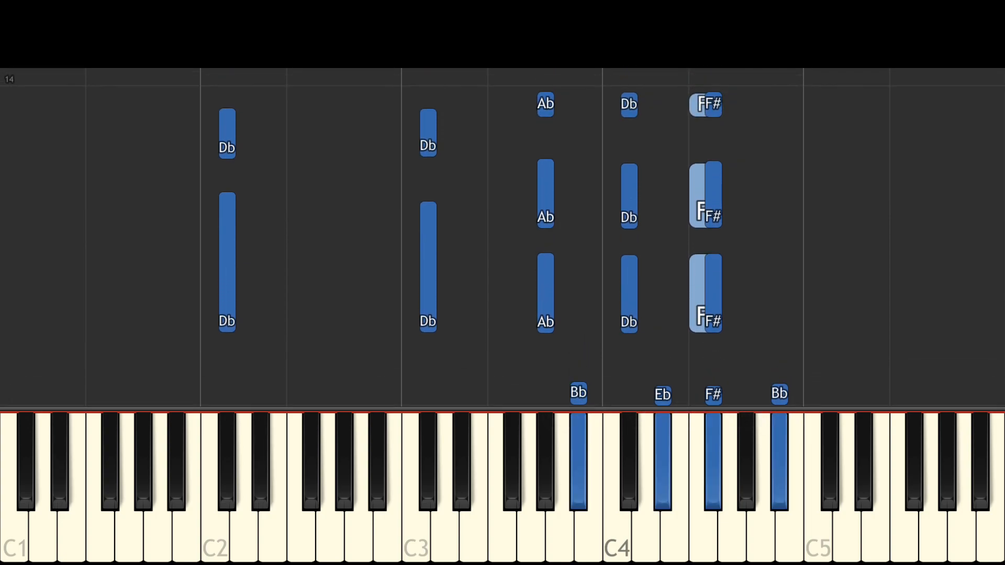
{"action": "scroll", "scroll_direction": "down", "scroll_amount": 3}
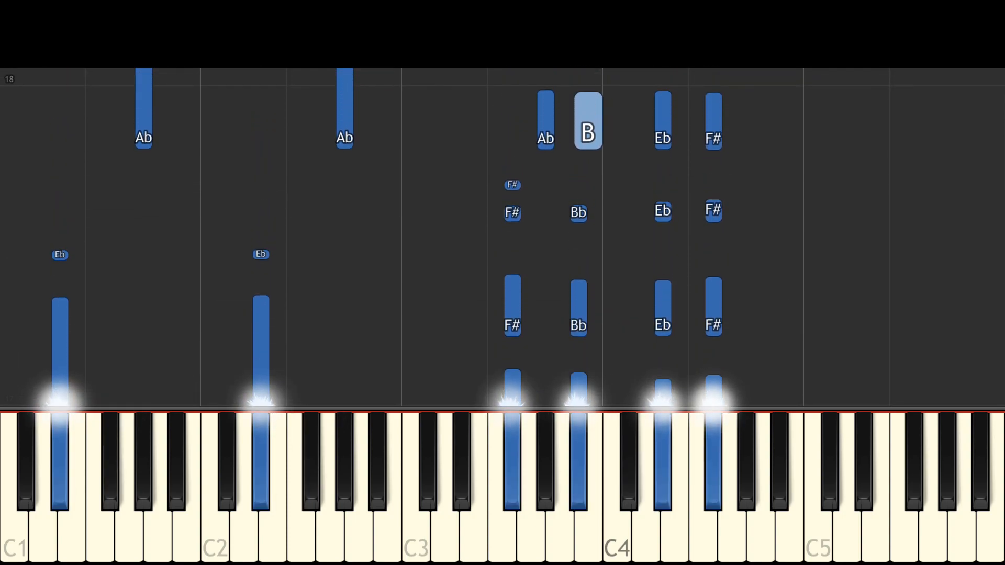
{"action": "scroll", "scroll_direction": "down", "scroll_amount": 3}
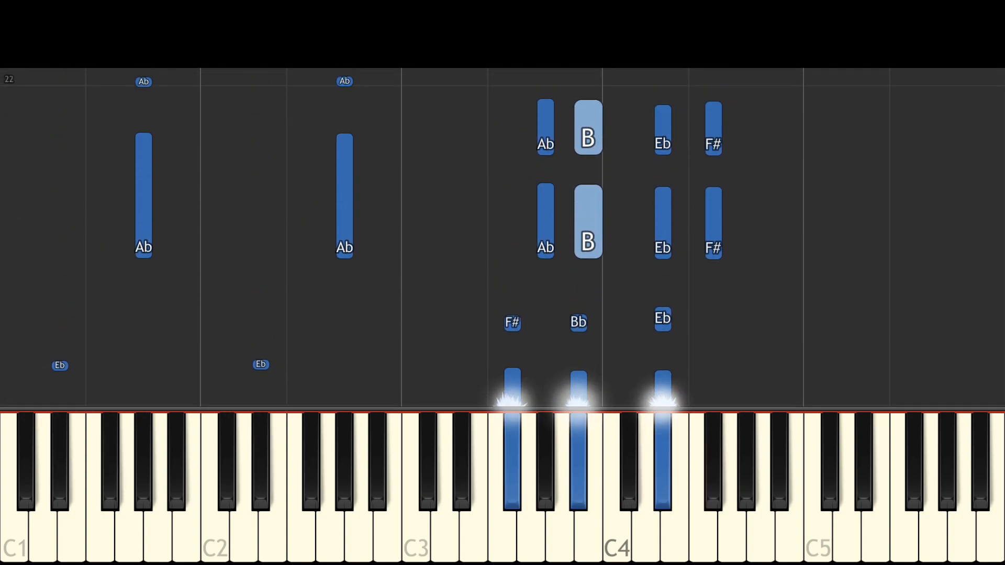
{"action": "scroll", "scroll_direction": "down", "scroll_amount": 3}
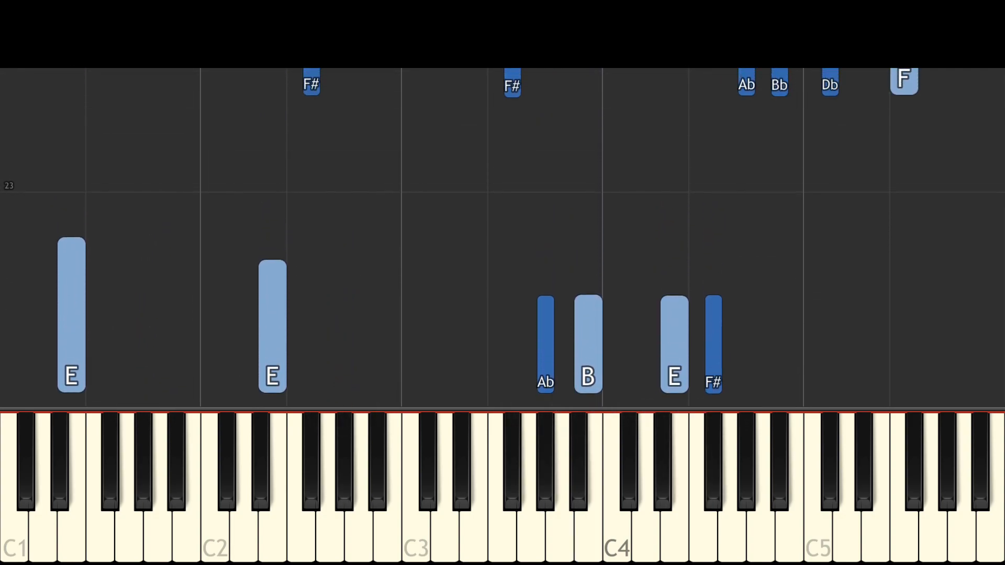
{"action": "scroll", "scroll_direction": "down", "scroll_amount": 3}
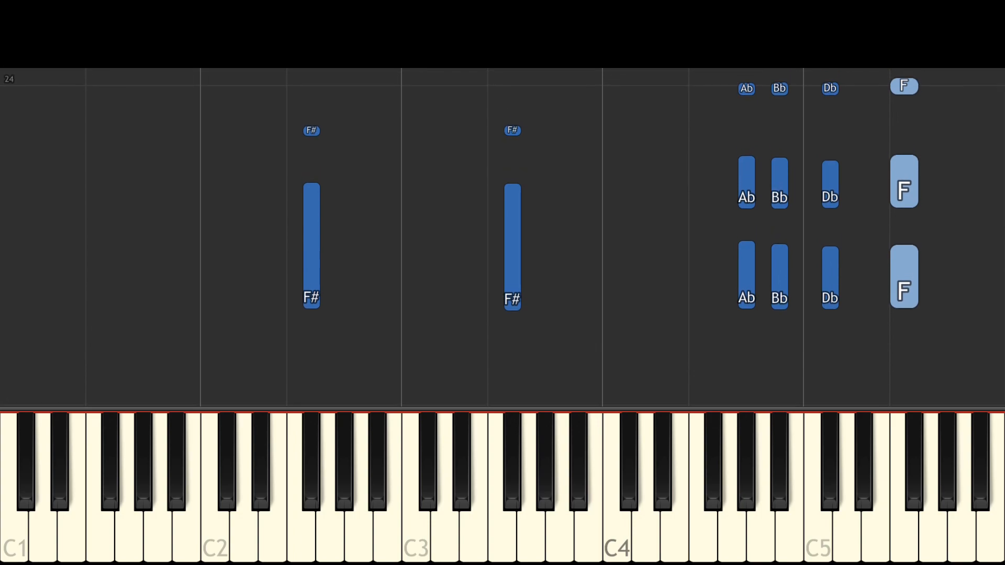
{"action": "scroll", "scroll_direction": "down", "scroll_amount": 3}
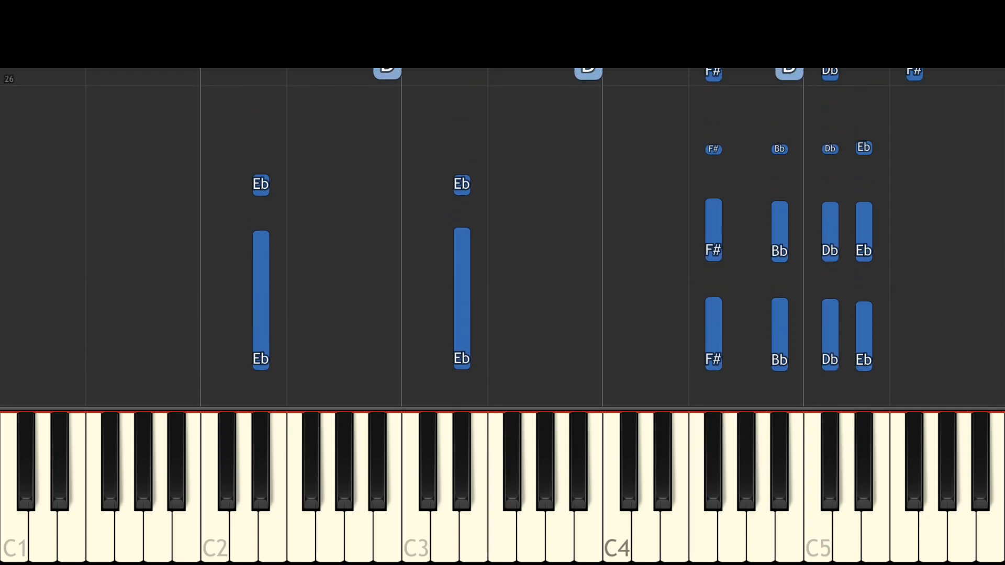
{"action": "scroll", "scroll_direction": "down", "scroll_amount": 3}
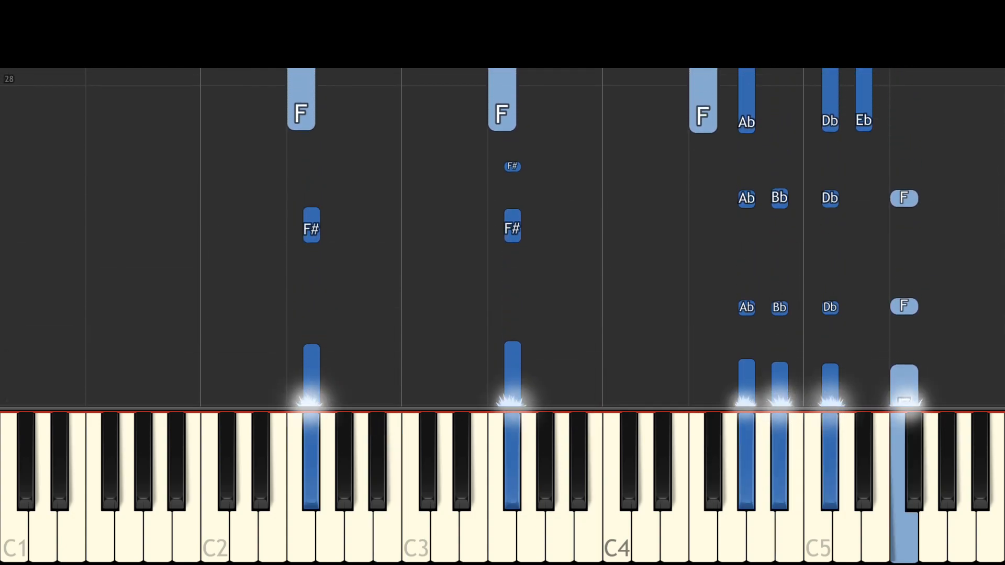
{"action": "scroll", "scroll_direction": "down", "scroll_amount": 3}
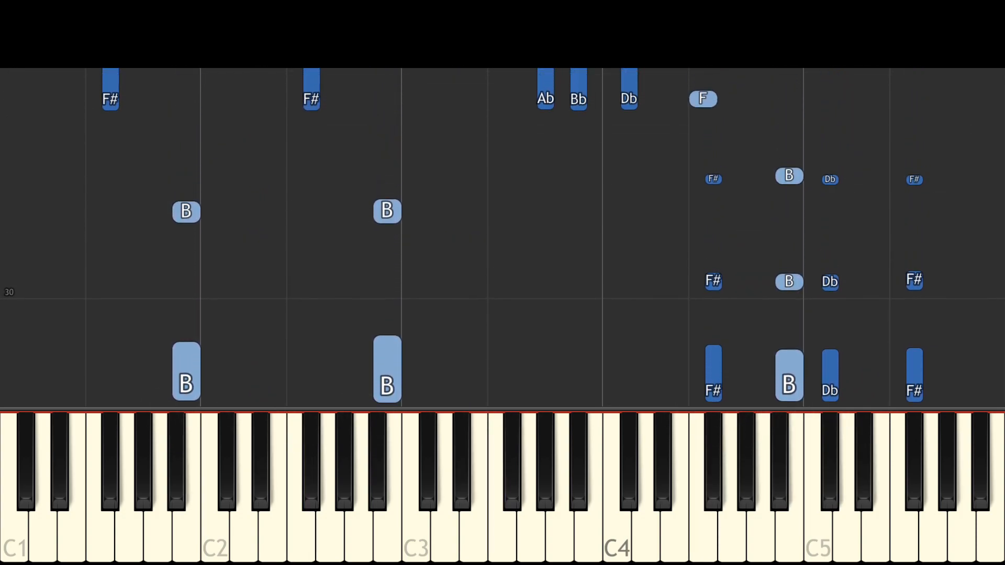
{"action": "scroll", "scroll_direction": "down", "scroll_amount": 3}
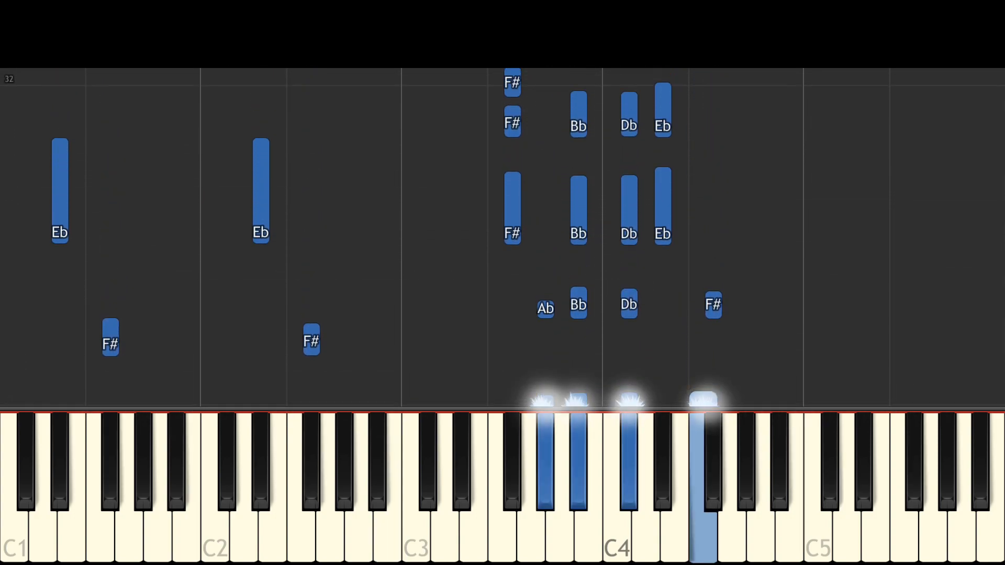
{"action": "scroll", "scroll_direction": "down", "scroll_amount": 3}
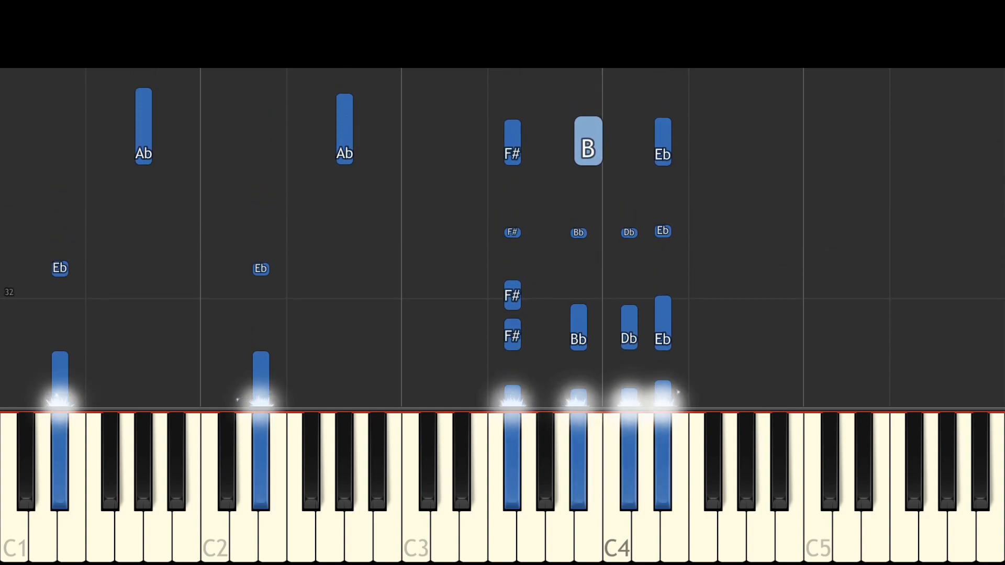
{"action": "scroll", "scroll_direction": "down", "scroll_amount": 3}
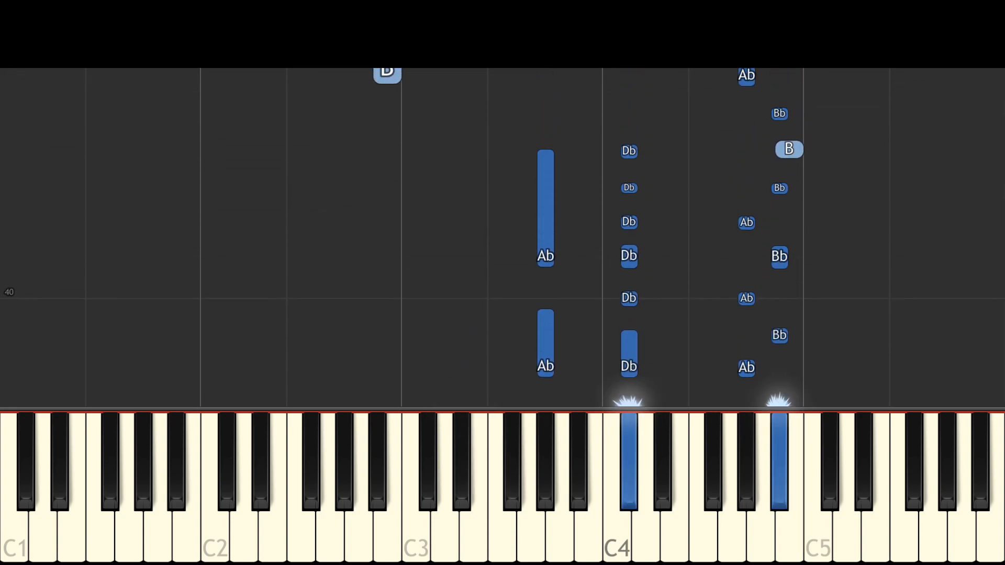
{"action": "scroll", "scroll_direction": "down", "scroll_amount": 3}
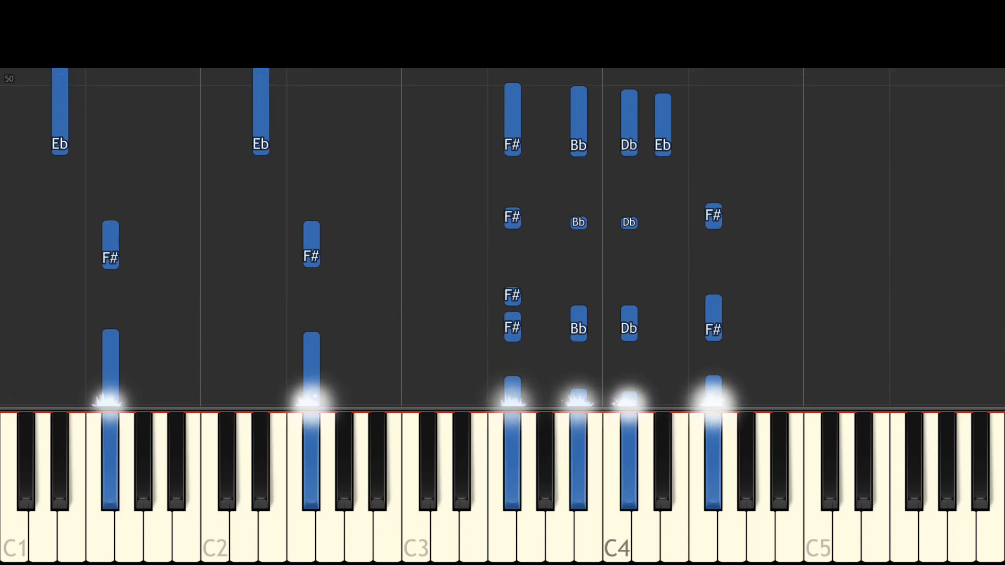
{"action": "scroll", "scroll_direction": "down", "scroll_amount": 3}
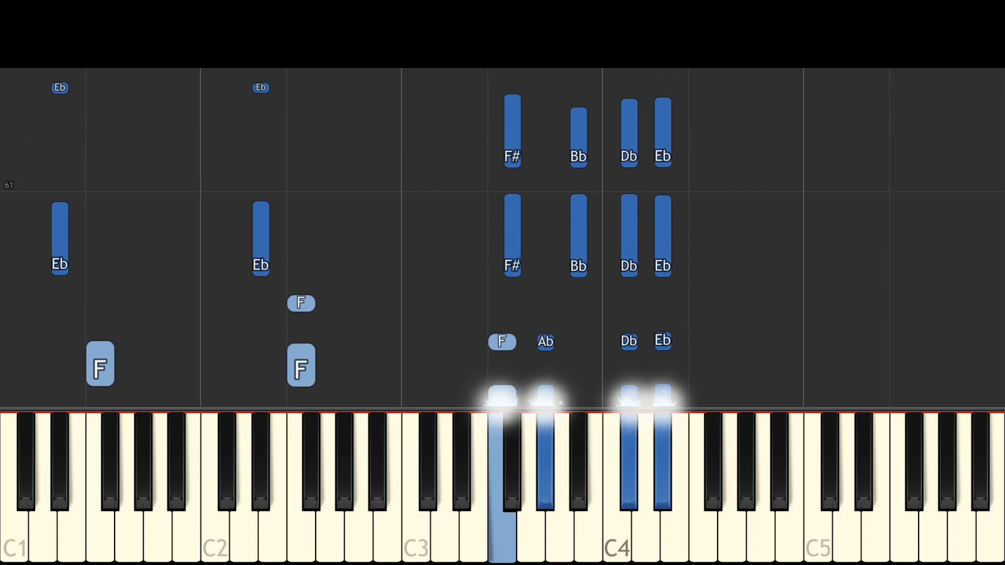
{"action": "scroll", "scroll_direction": "down", "scroll_amount": 3}
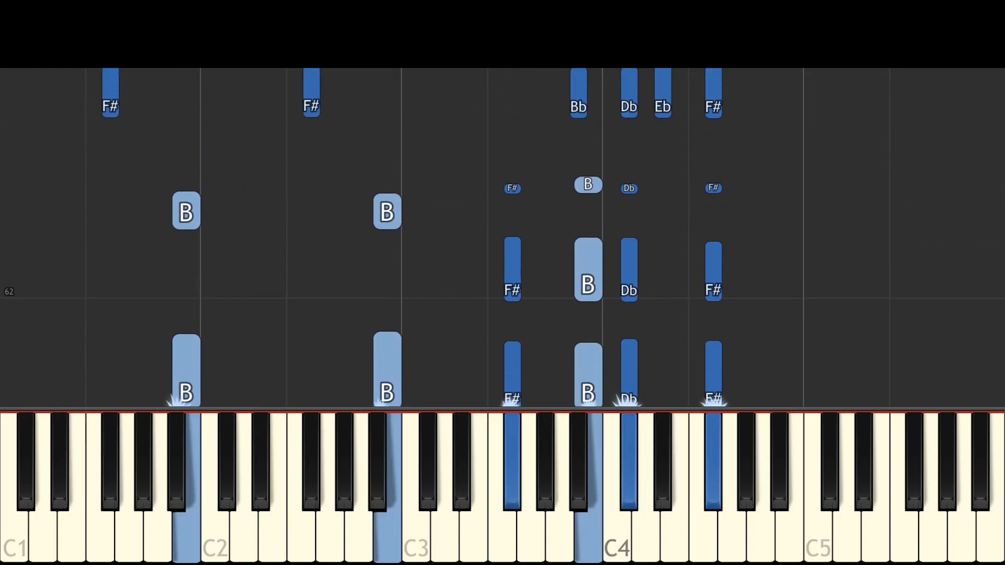
{"action": "scroll", "scroll_direction": "down", "scroll_amount": 3}
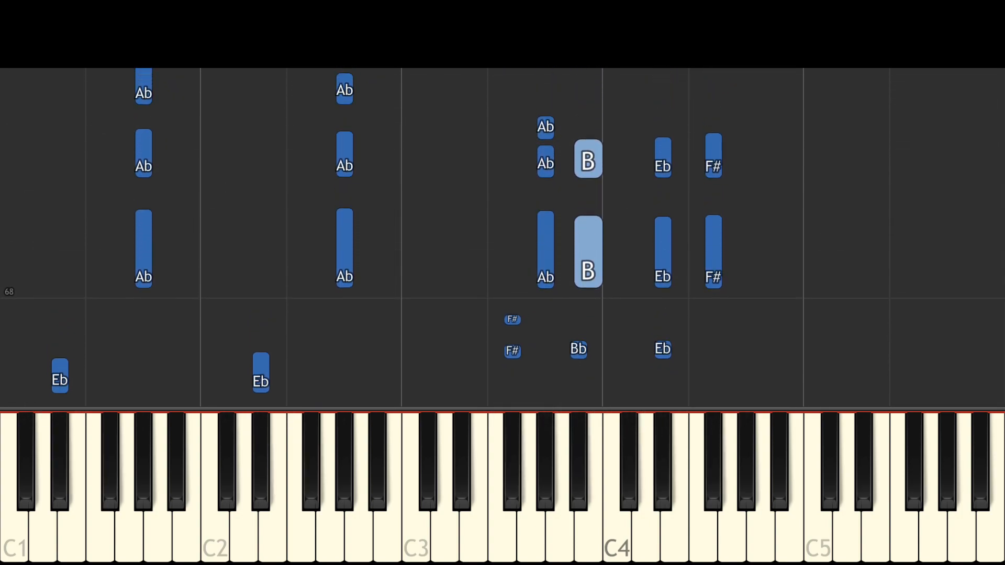
{"action": "scroll", "scroll_direction": "down", "scroll_amount": 3}
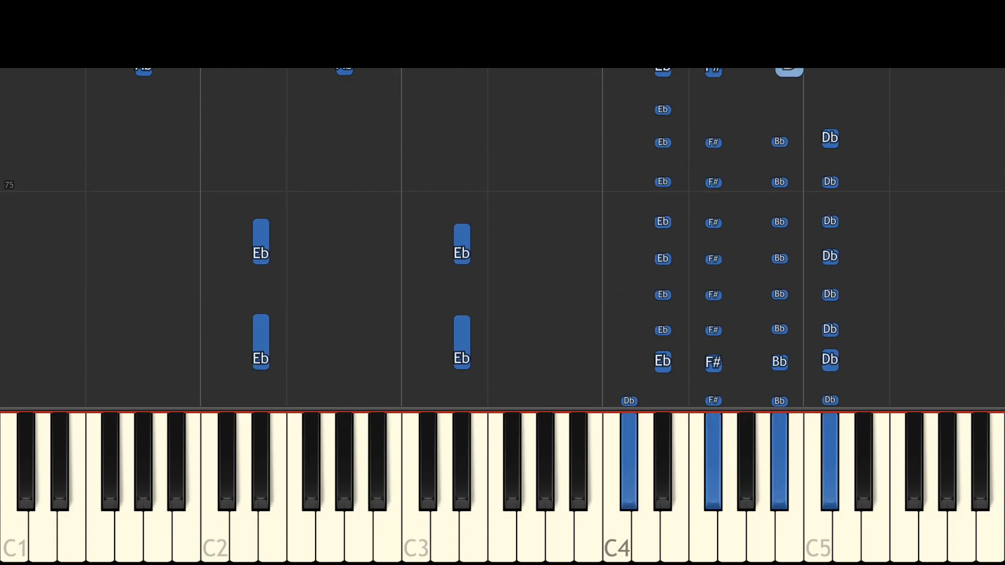
{"action": "scroll", "scroll_direction": "down", "scroll_amount": 3}
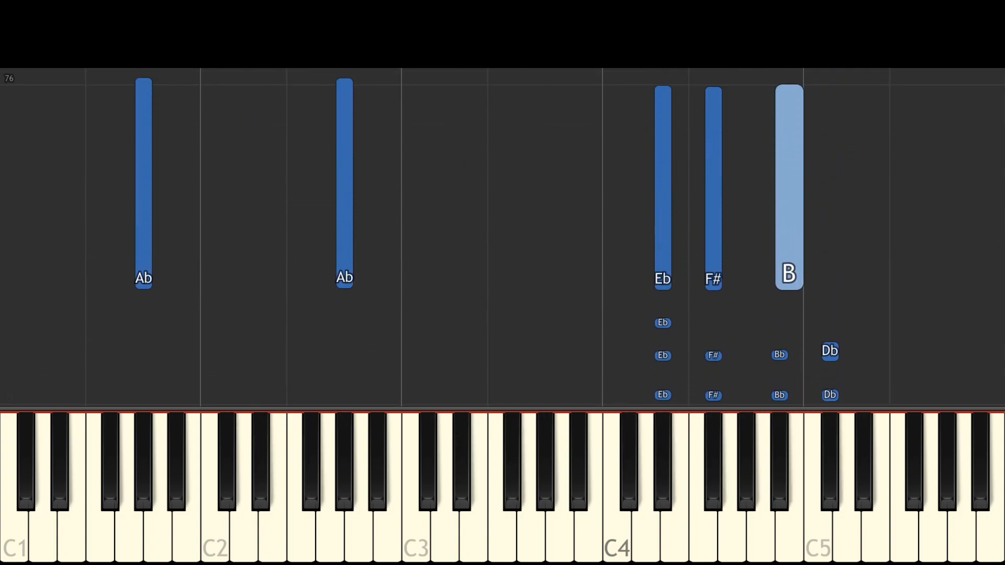